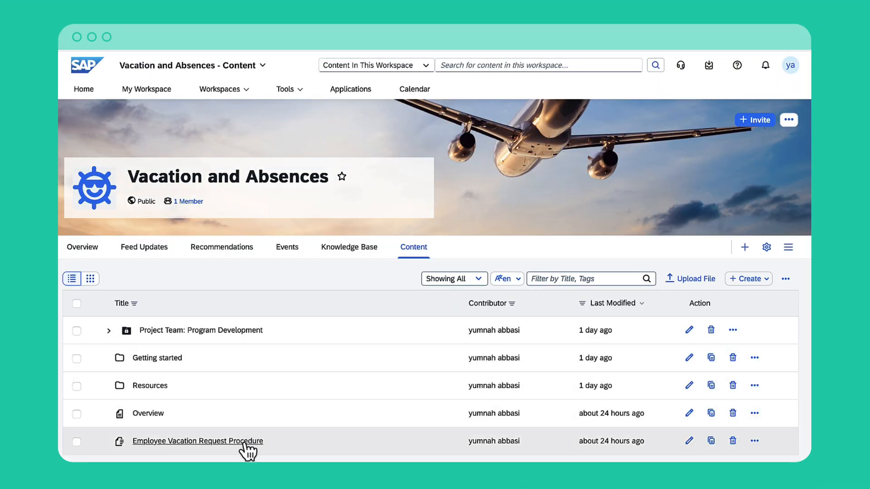
Open the Employee Vacation Request Procedure and have Summarize produce an AI summary above its pages.
click(198, 441)
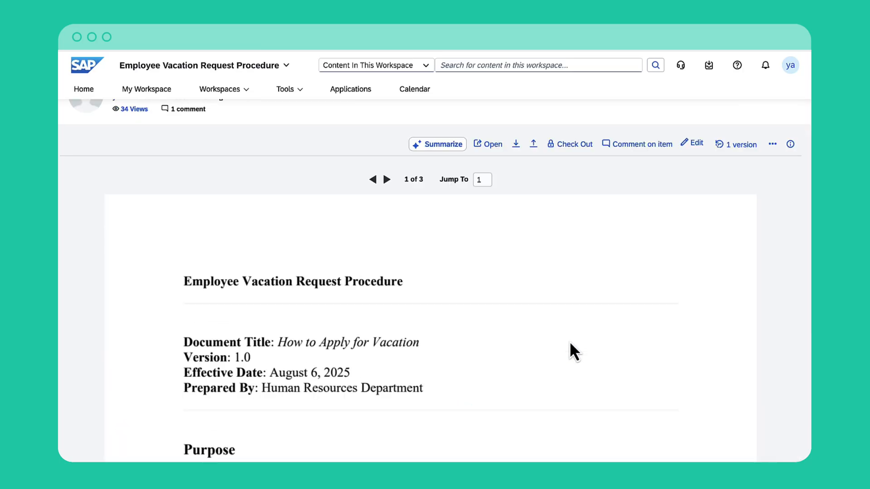
scroll(down, 3)
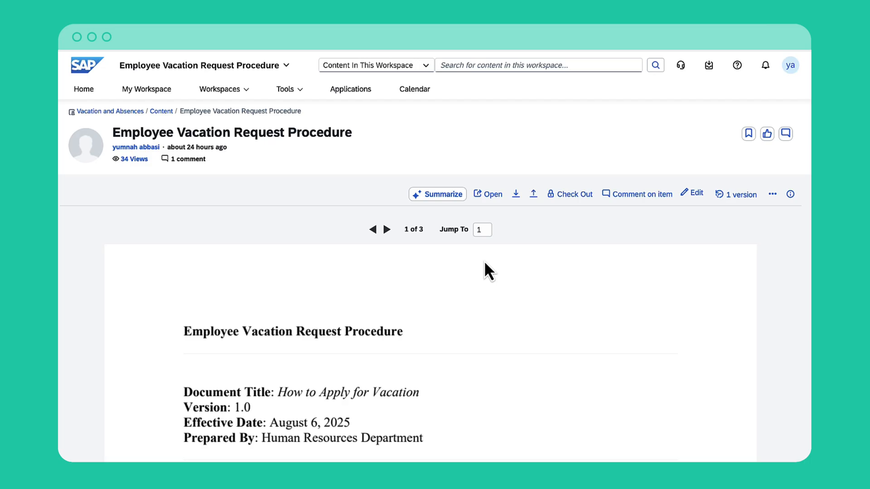
click(437, 194)
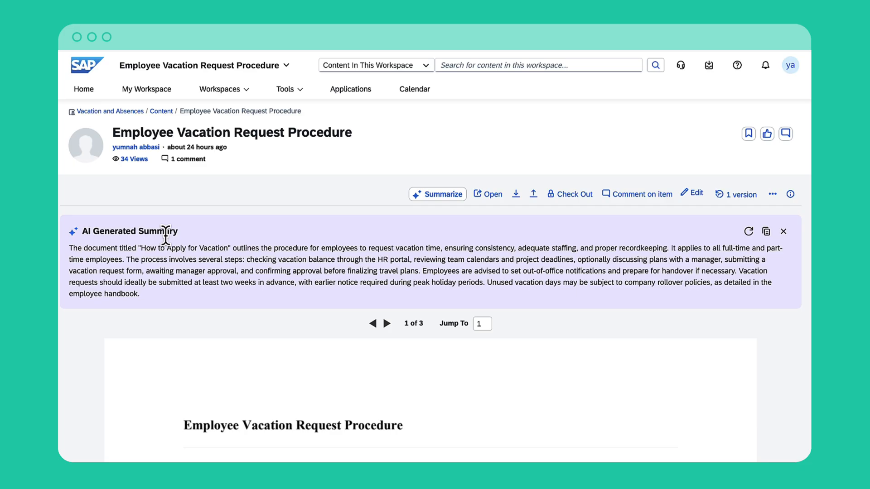
scroll(down, 3)
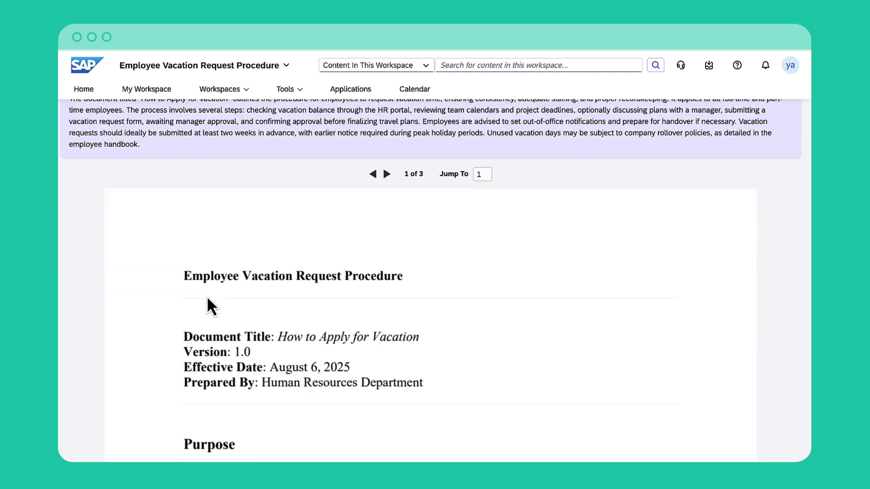
scroll(down, 3)
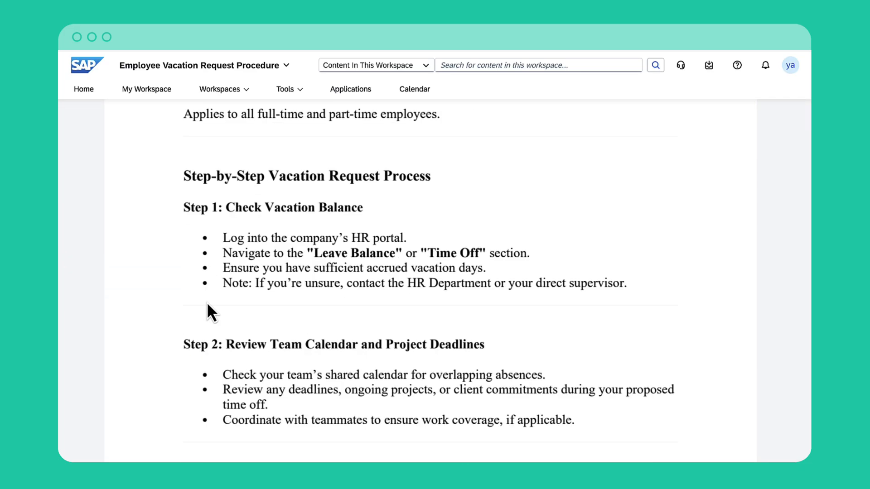
Generate an AI-drafted parental leave comment question, then return to the Vacation and Absences overview.
scroll(down, 3)
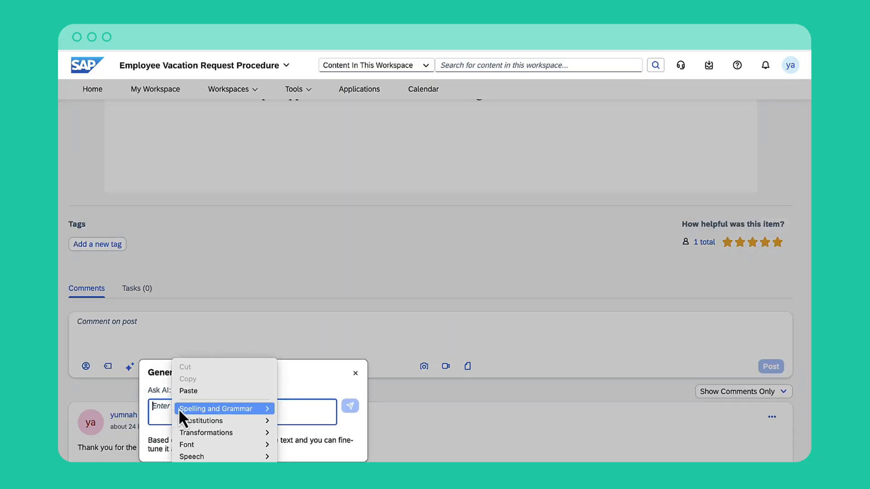
click(350, 406)
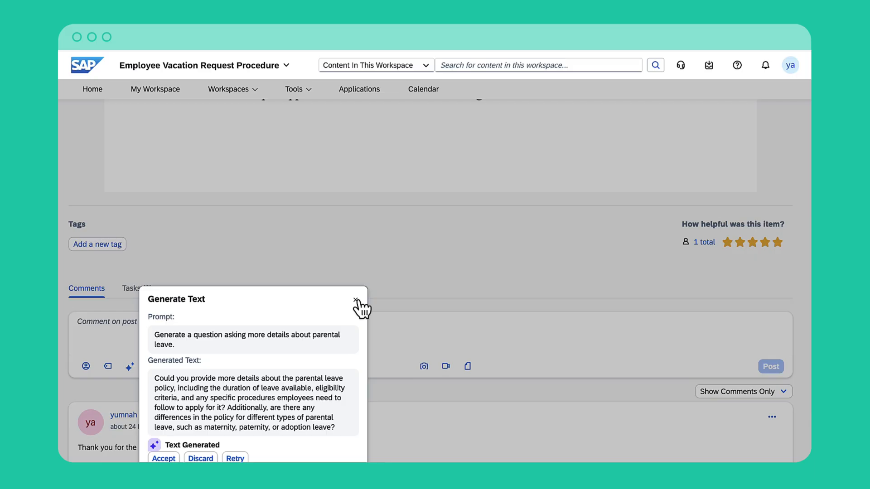
click(354, 299)
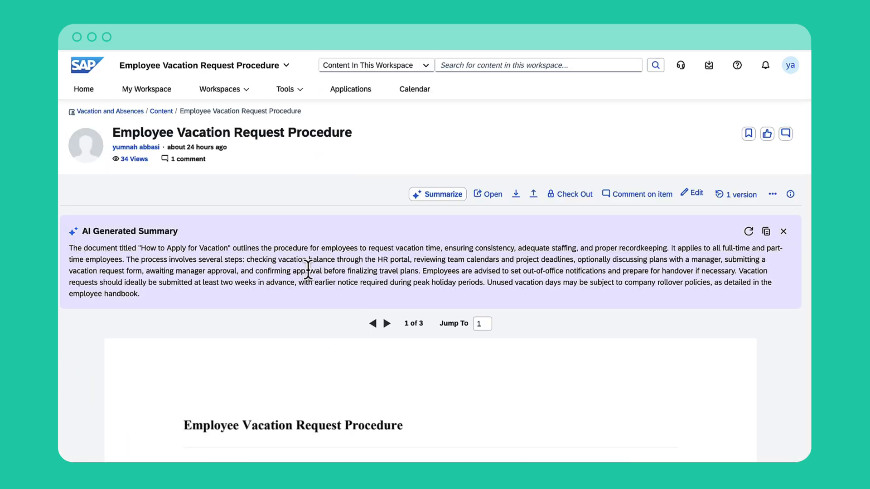
click(219, 89)
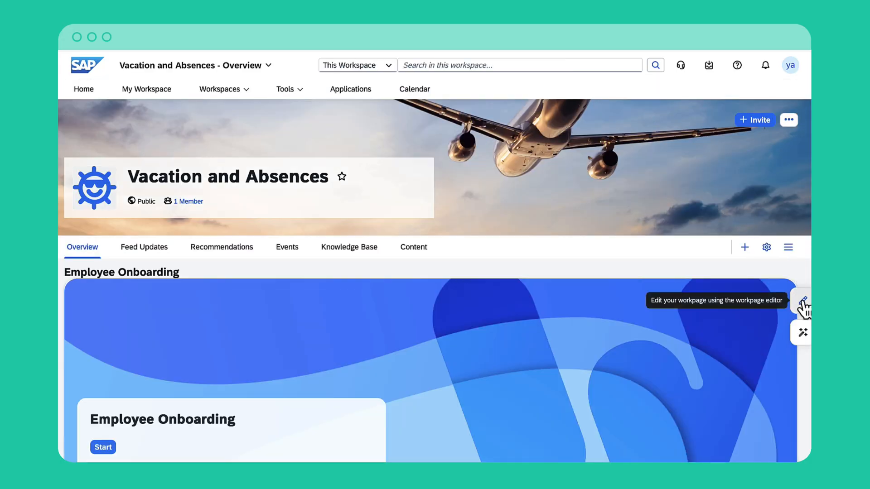
Edit the overview page and add a new freestyle section to it.
click(805, 305)
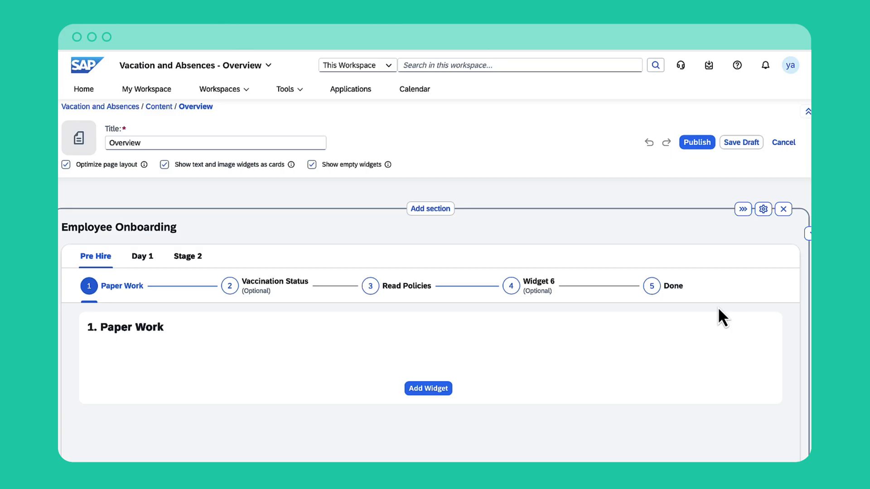
click(429, 209)
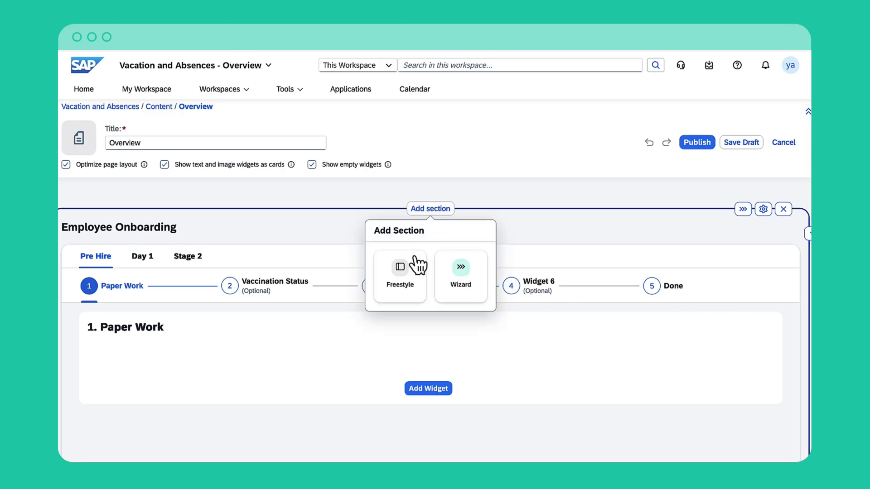
click(399, 277)
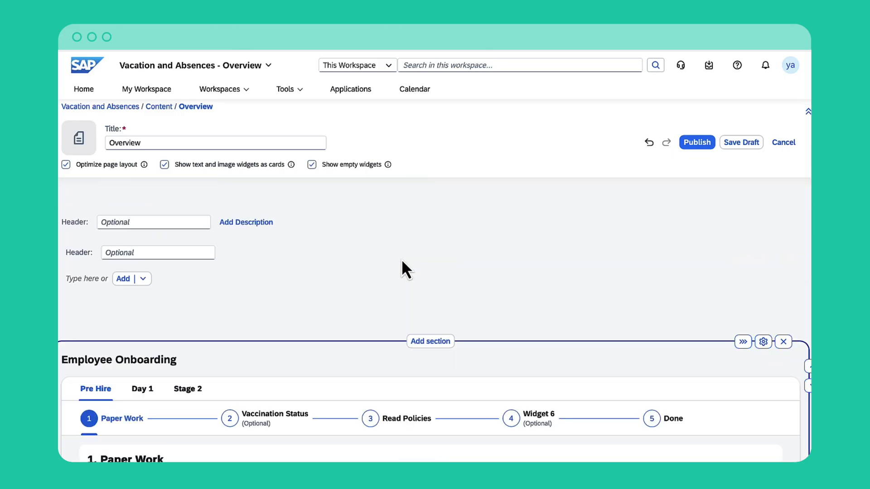
click(143, 279)
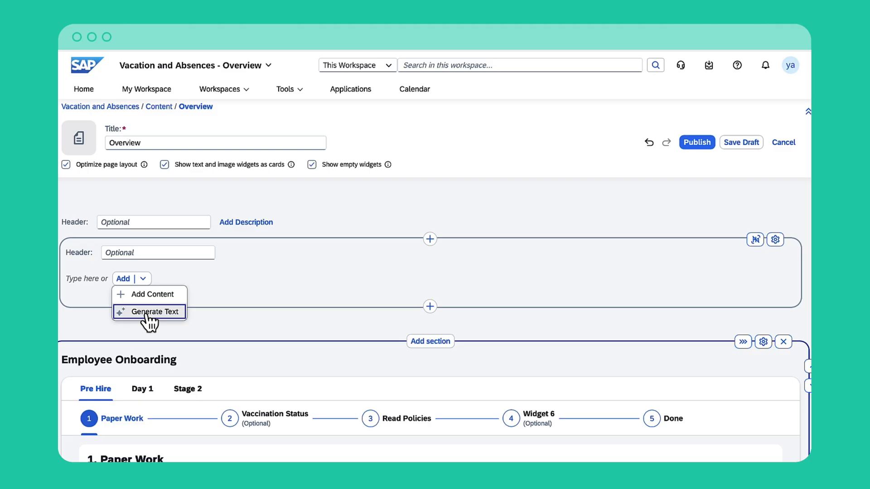
Have Generate Text produce AI intro text for the workspace from the pasted prompt.
click(154, 312)
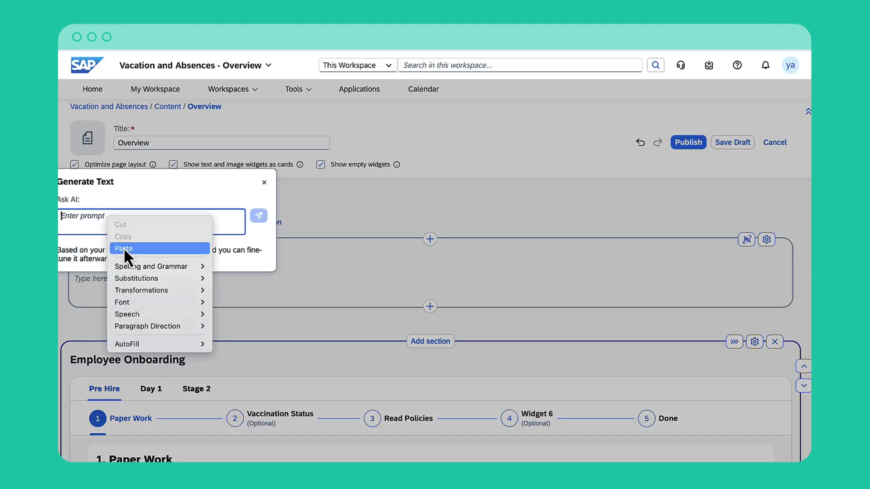
click(123, 248)
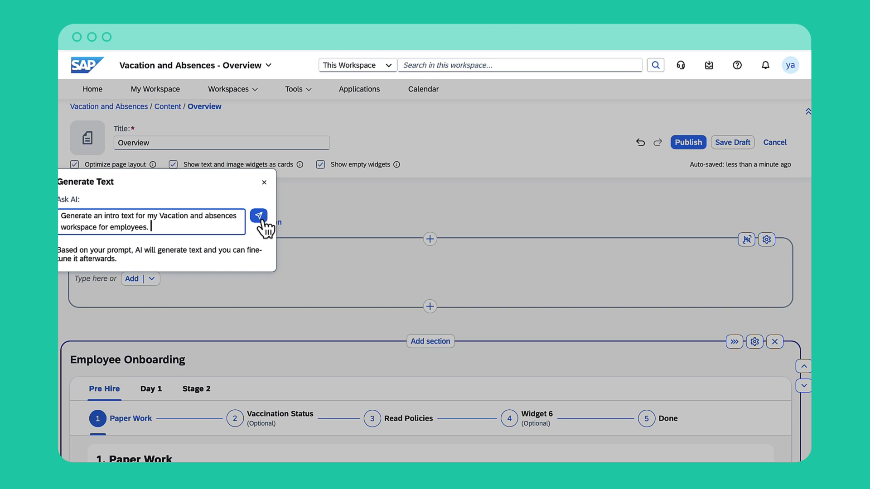
click(259, 216)
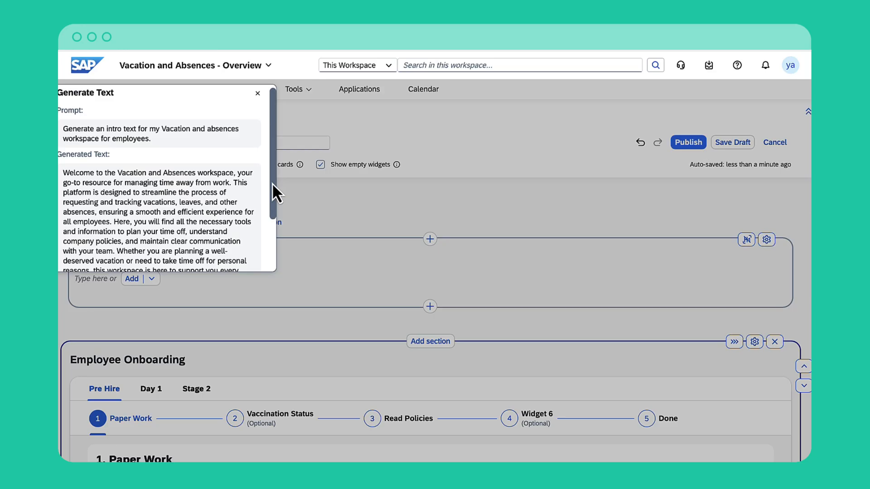
scroll(down, 3)
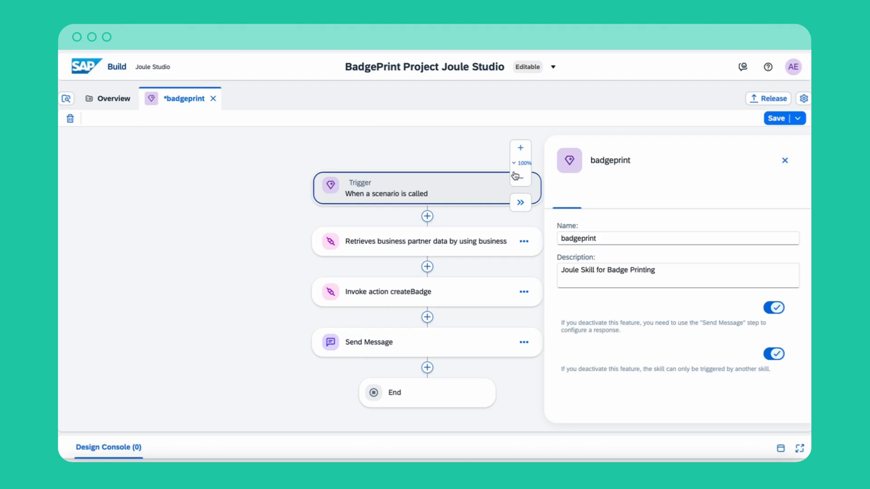
Review the badgeprint skill's input and output definitions, cancelling the unfinished new output row.
click(618, 197)
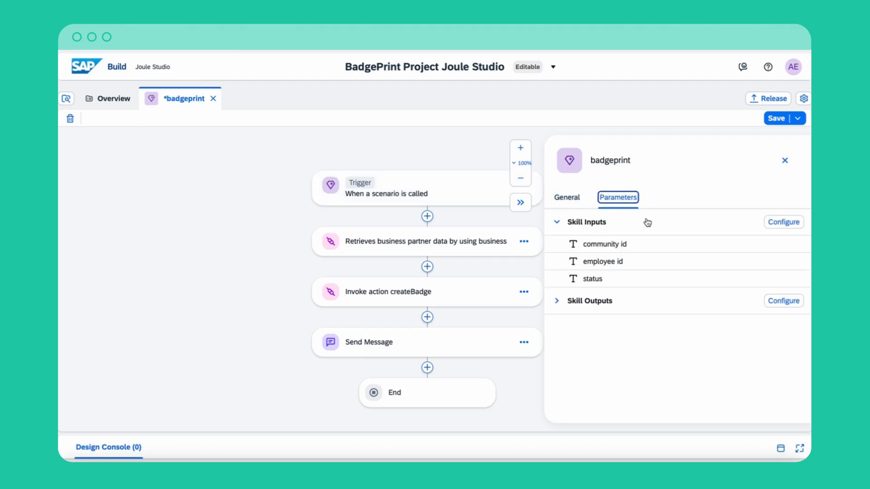
click(783, 222)
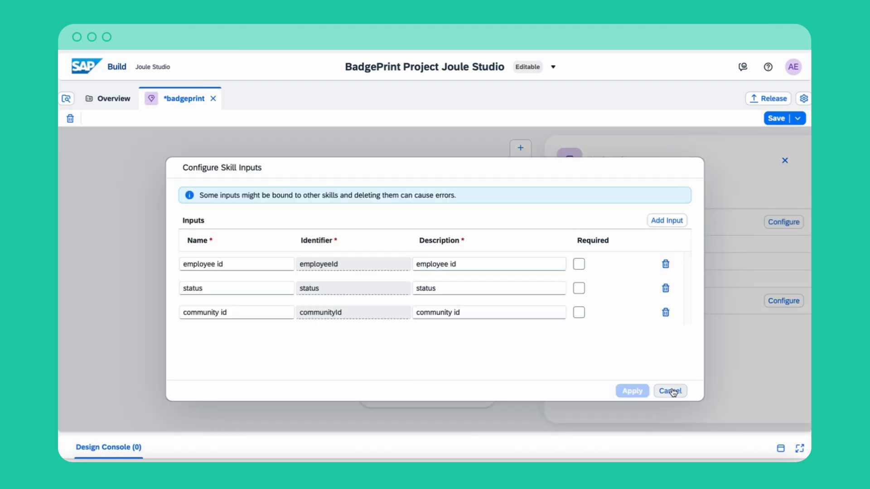
click(783, 301)
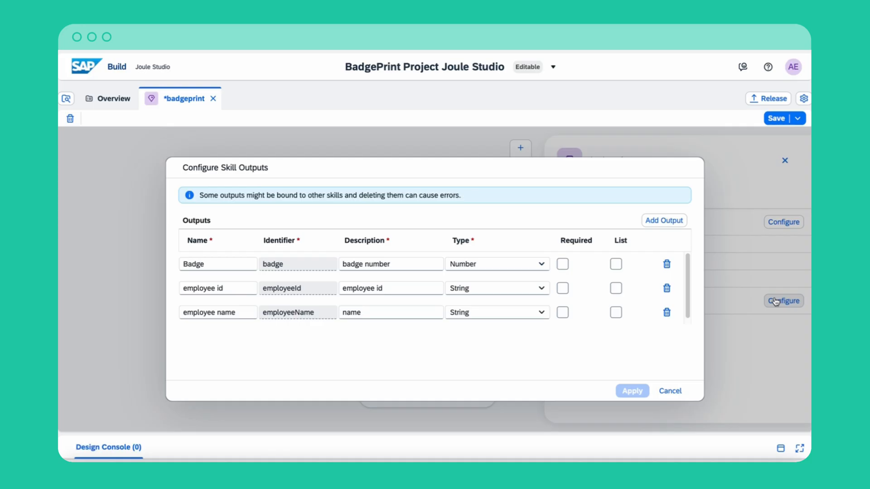
click(664, 220)
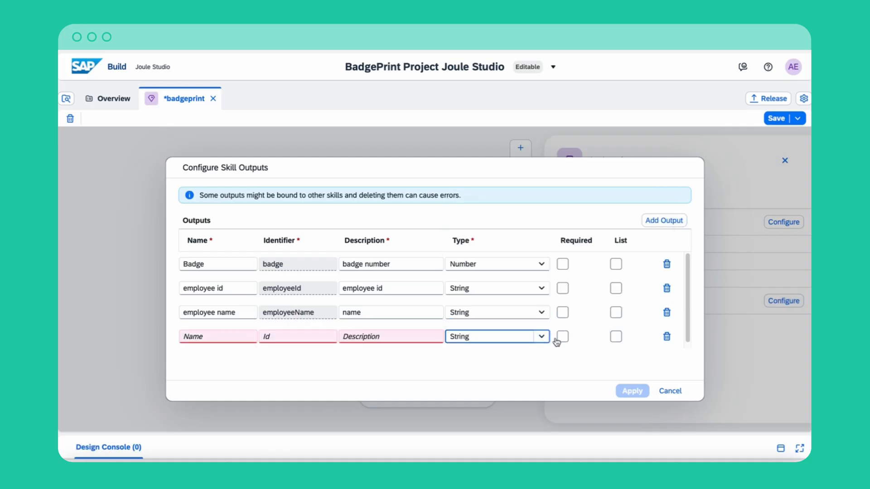
click(670, 391)
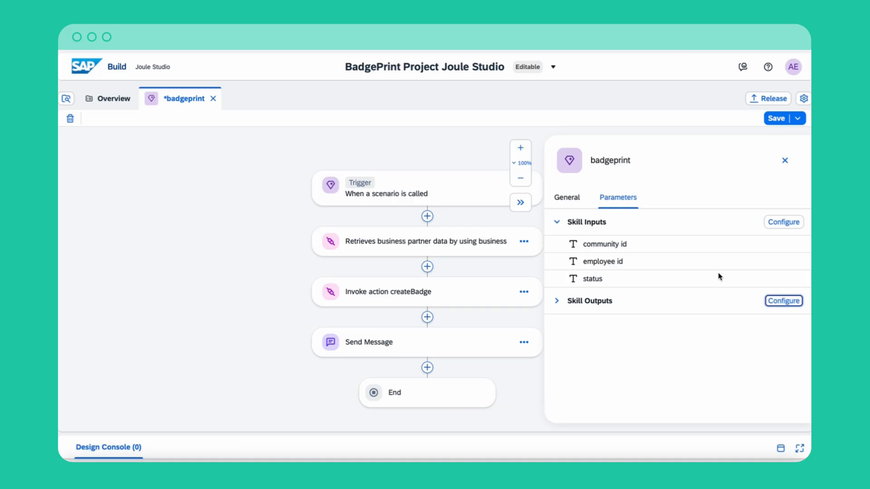
click(784, 160)
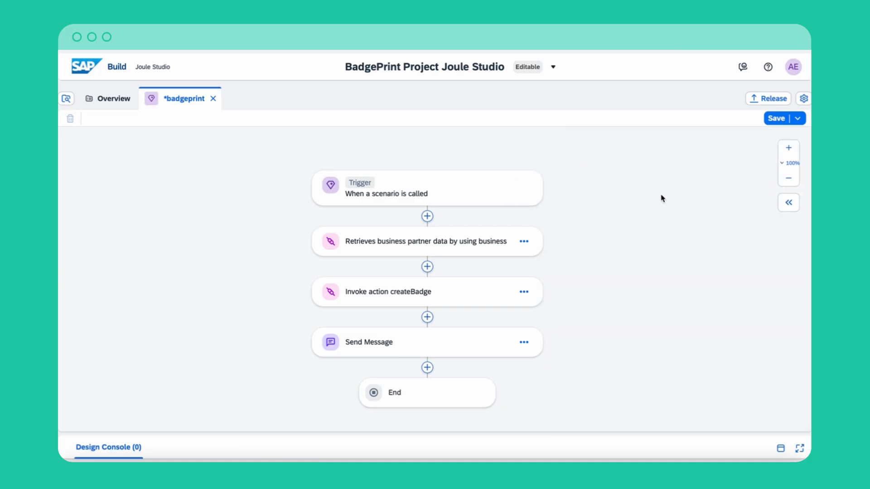
click(426, 241)
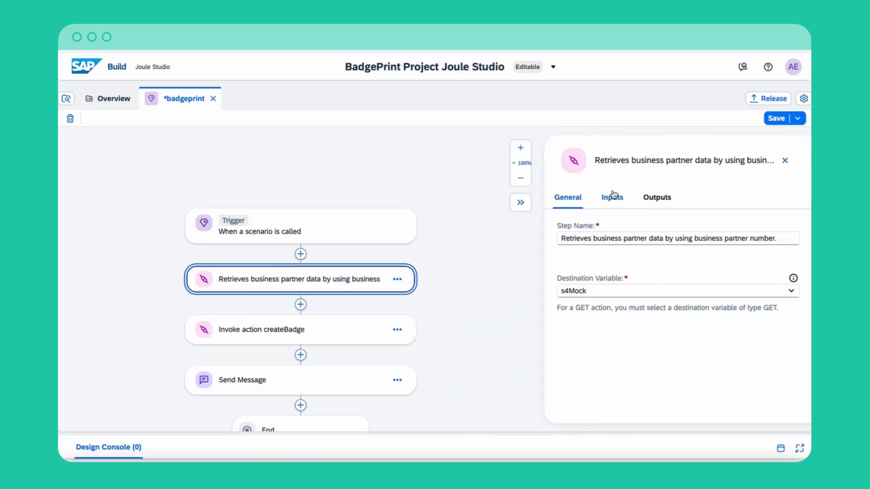
click(656, 198)
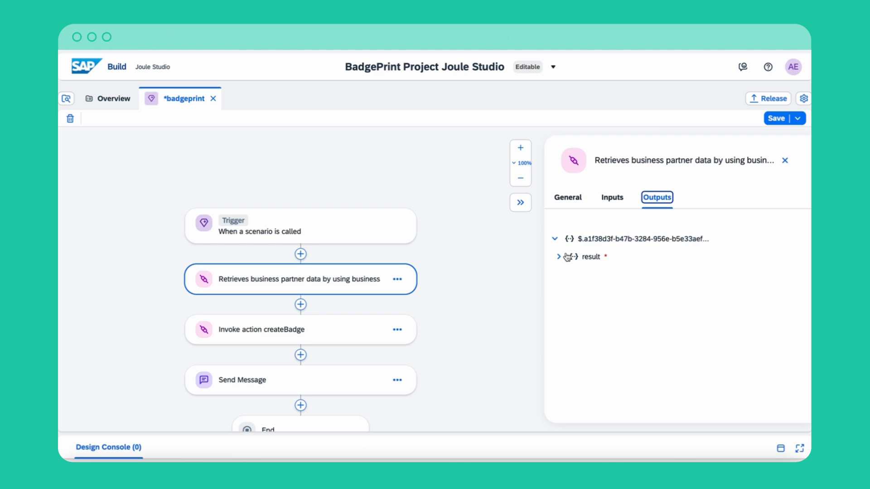
click(558, 257)
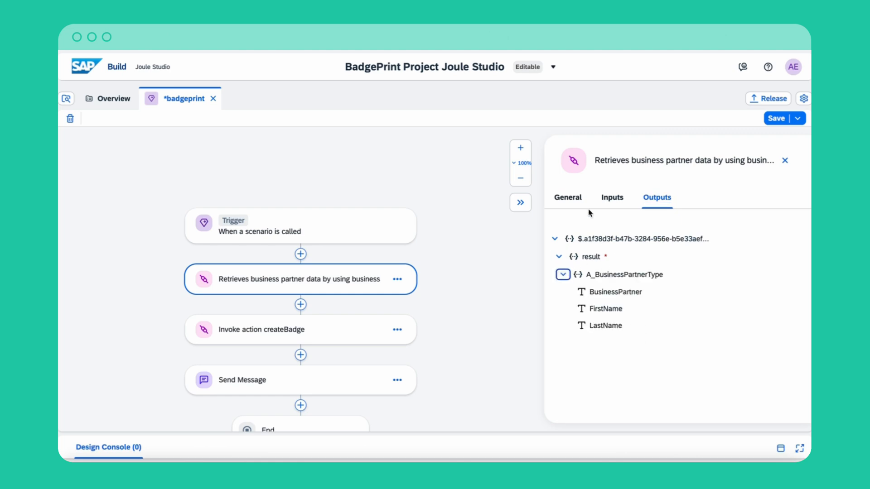
click(612, 197)
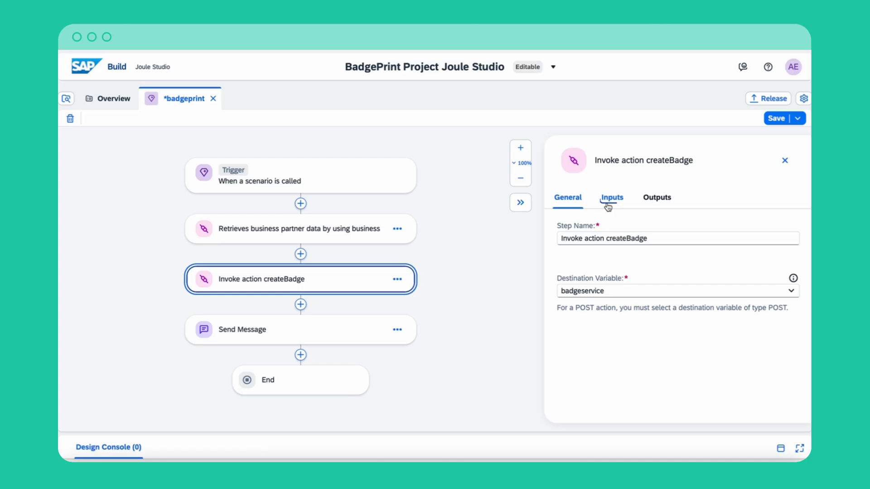
click(612, 197)
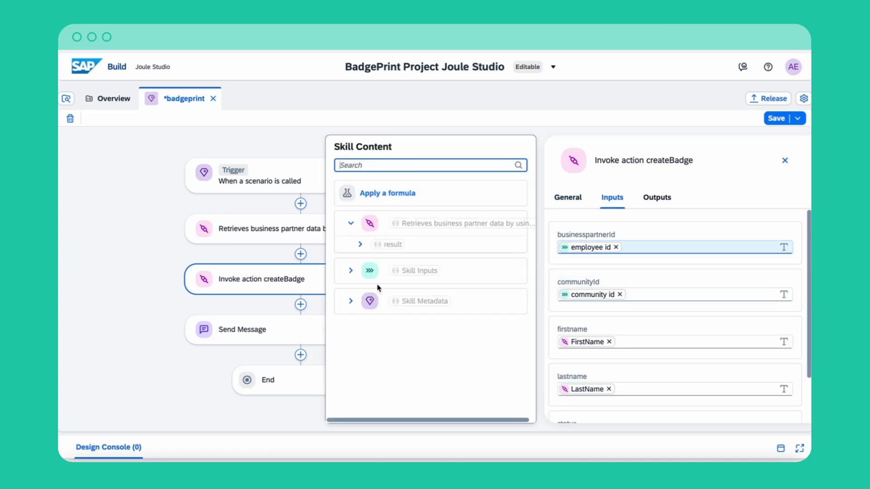
click(351, 270)
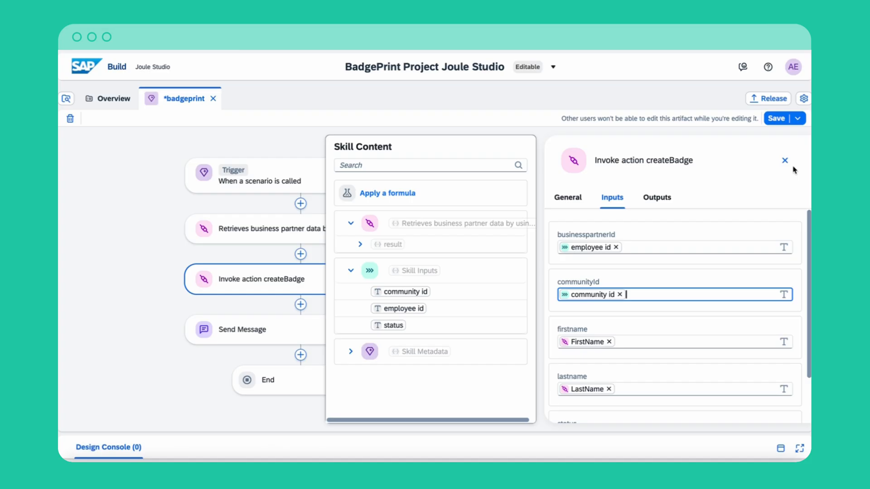
click(785, 161)
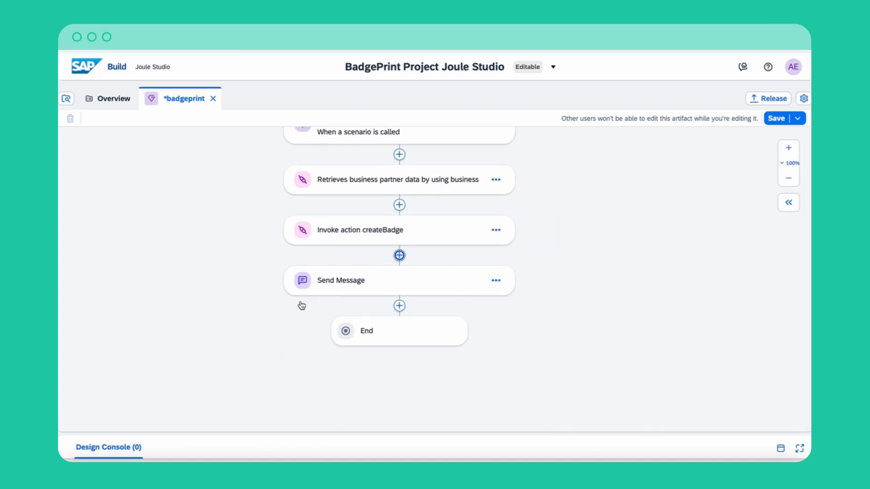
View the Call Action options after createBadge, then show the Send Message step's badge request message settings.
click(399, 255)
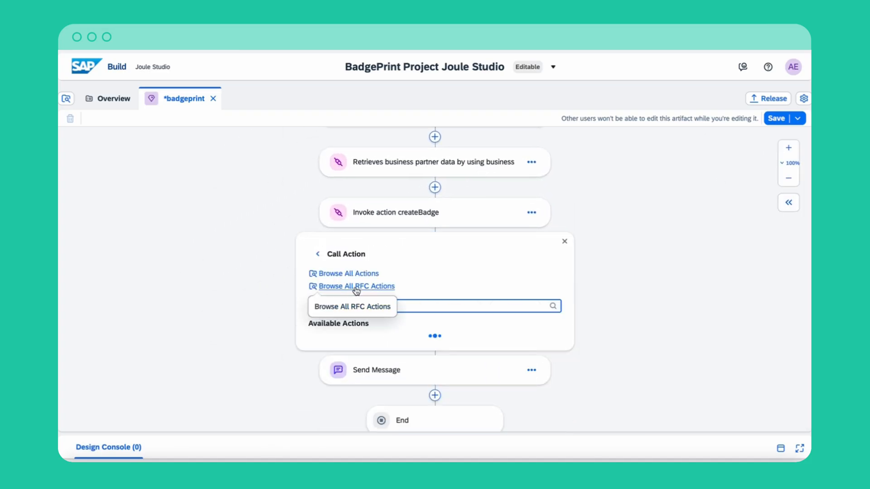
click(357, 286)
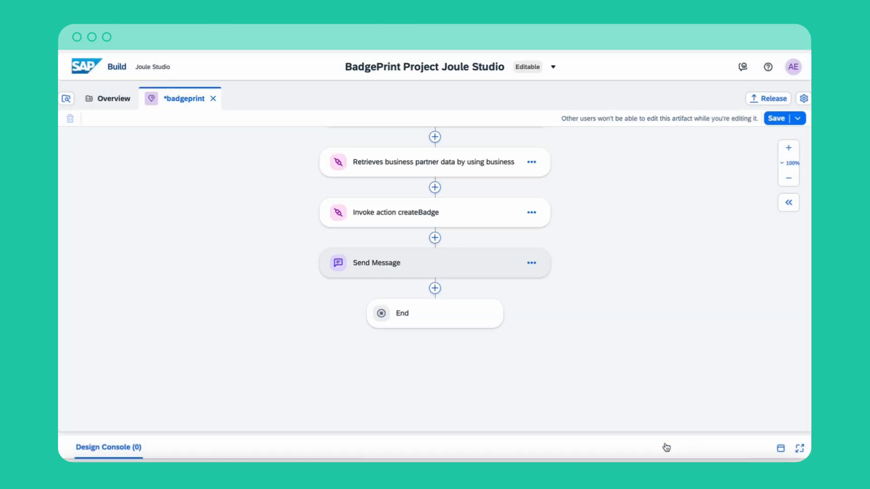
click(376, 263)
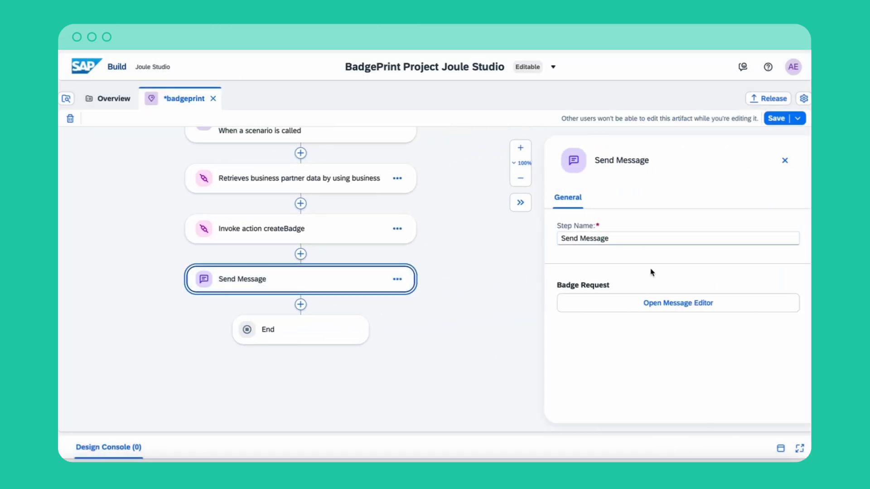
click(678, 302)
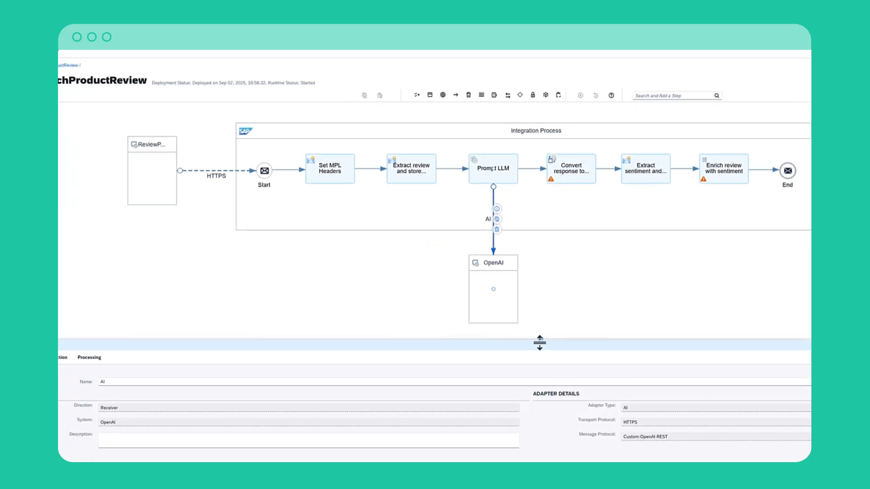
Select the AI adapter connection from Prompt LLM to the OpenAI receiver to show its Processing details.
click(100, 212)
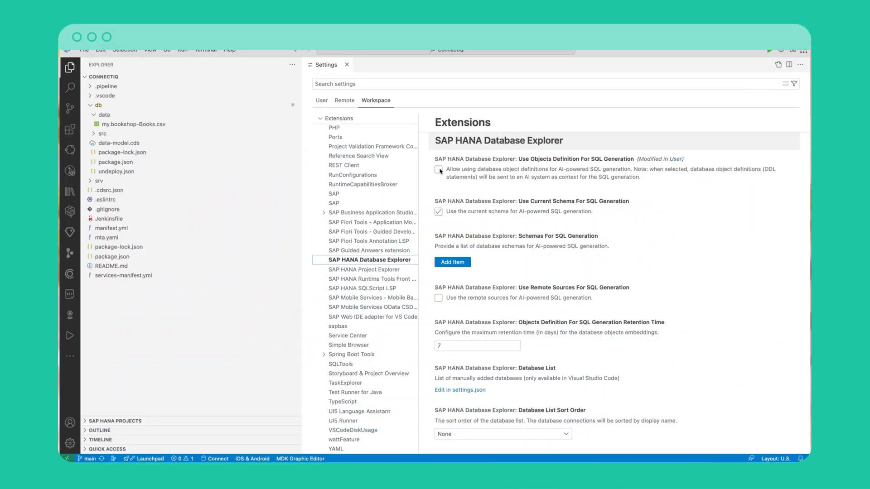
Enable 'Use Objects Definition For SQL Generation' in the SAP HANA Database Explorer workspace settings.
click(439, 171)
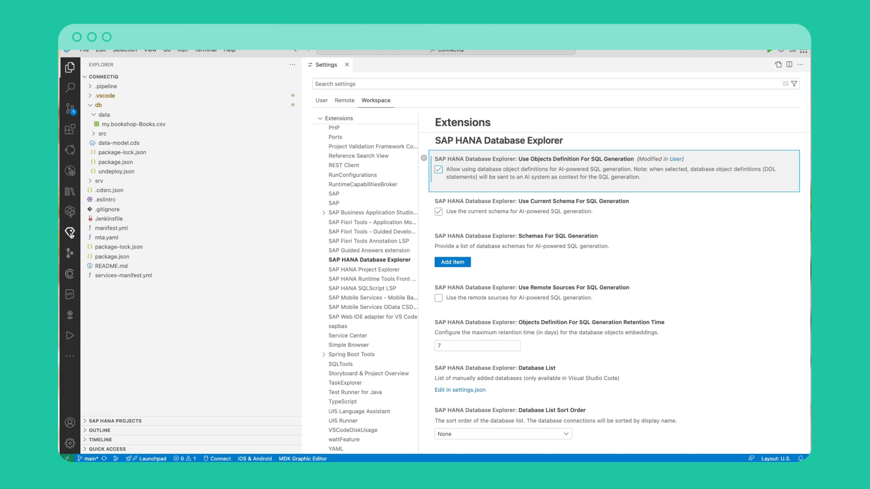
Ask Joule's /hana-sql-gen for all book titles and pick the ConnectiQ database for the query.
click(70, 232)
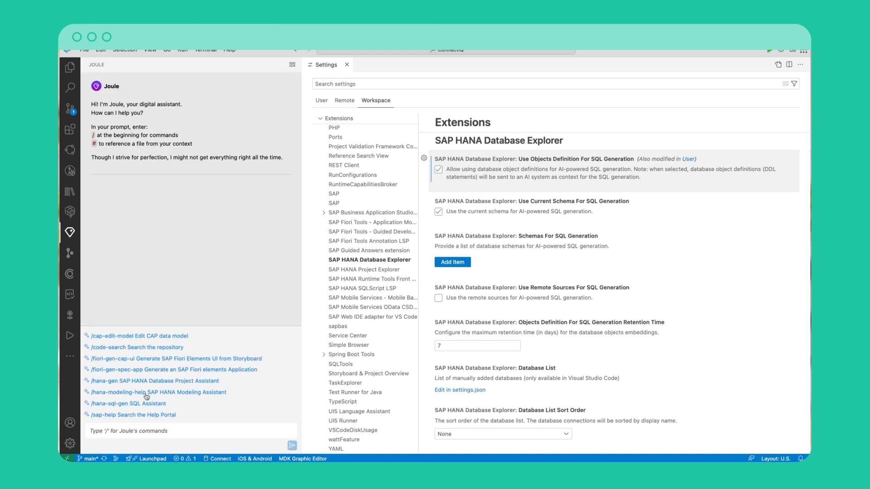
click(111, 404)
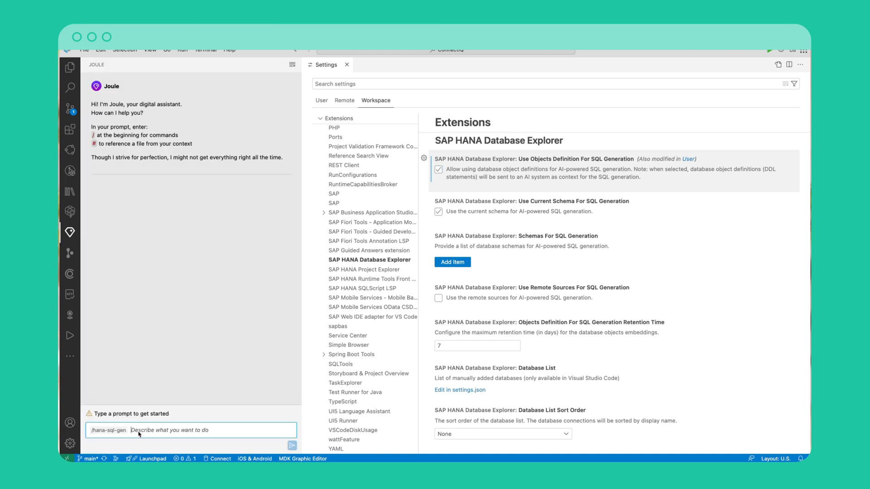
text(giv)
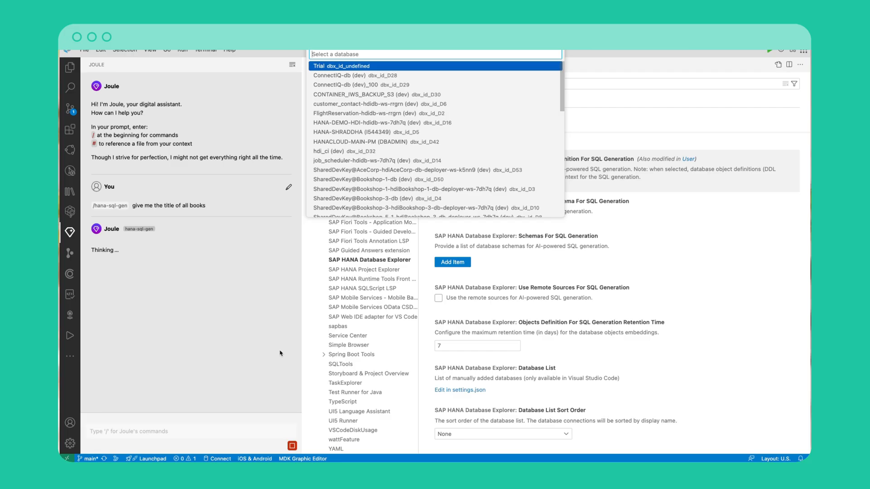
scroll(down, 3)
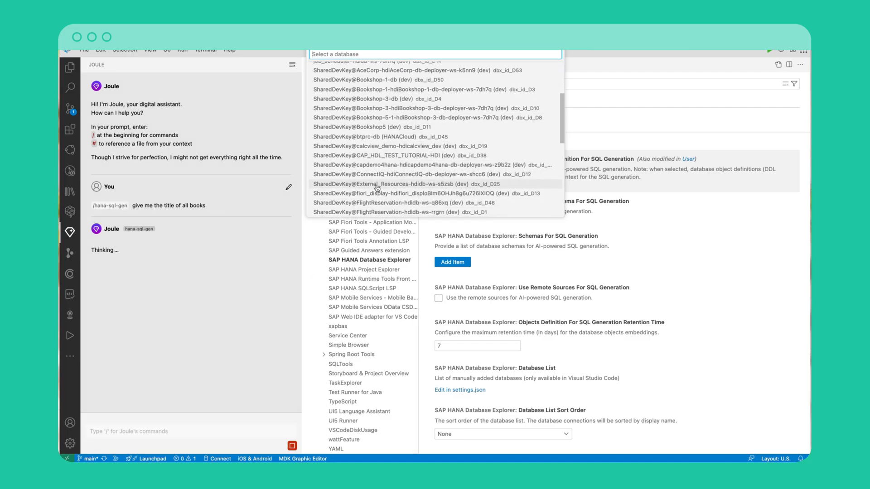
scroll(down, 3)
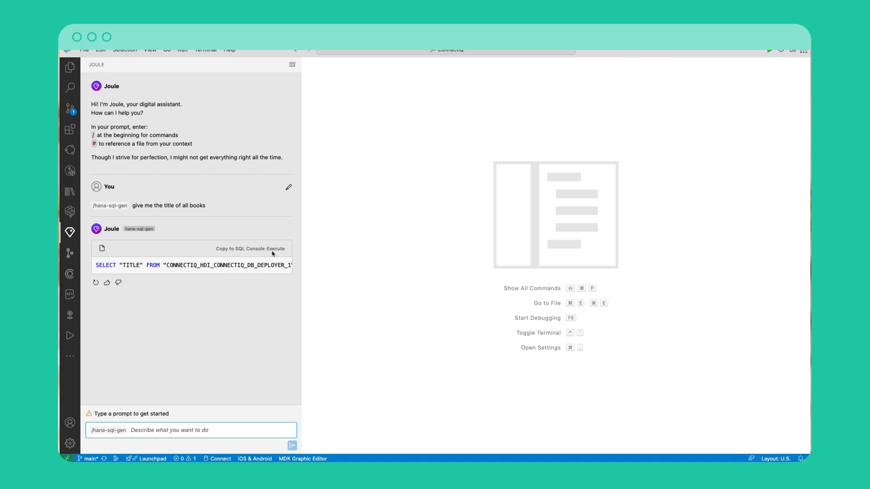
Execute the generated SQL returning Wuthering Heights and Jane Eyre, then copy it to the SQL console.
click(277, 248)
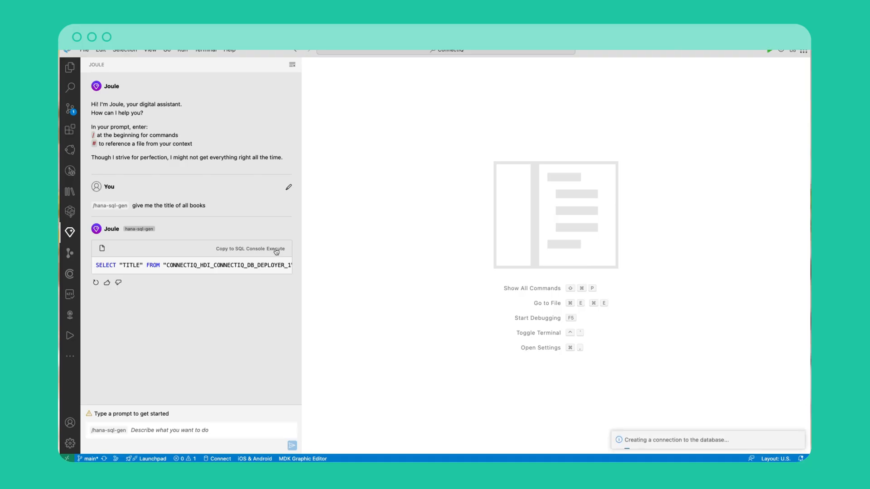
click(277, 248)
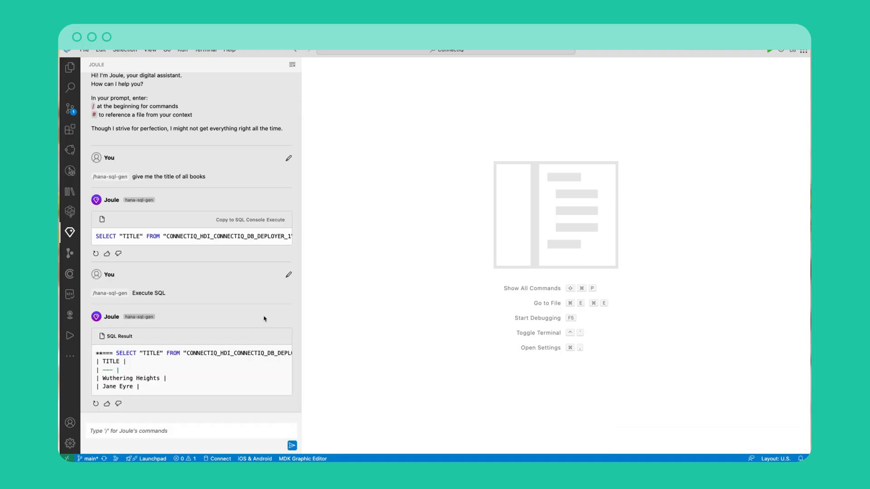
mouse_move(230, 221)
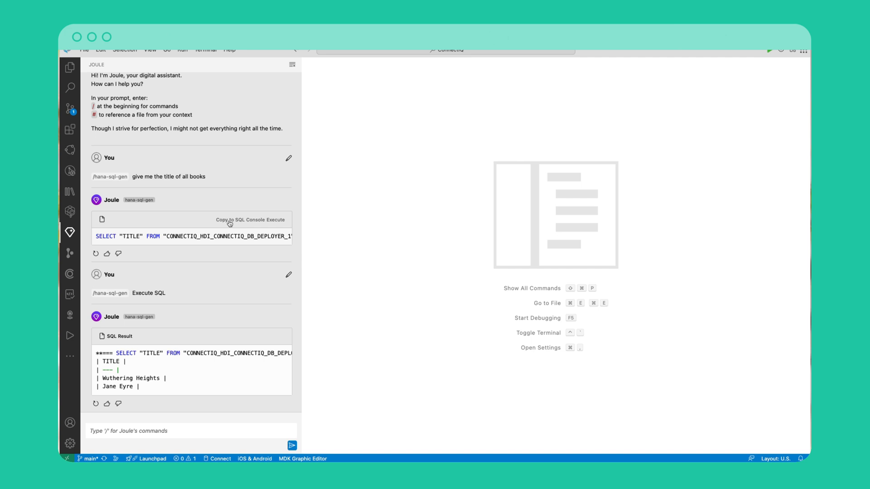
click(242, 219)
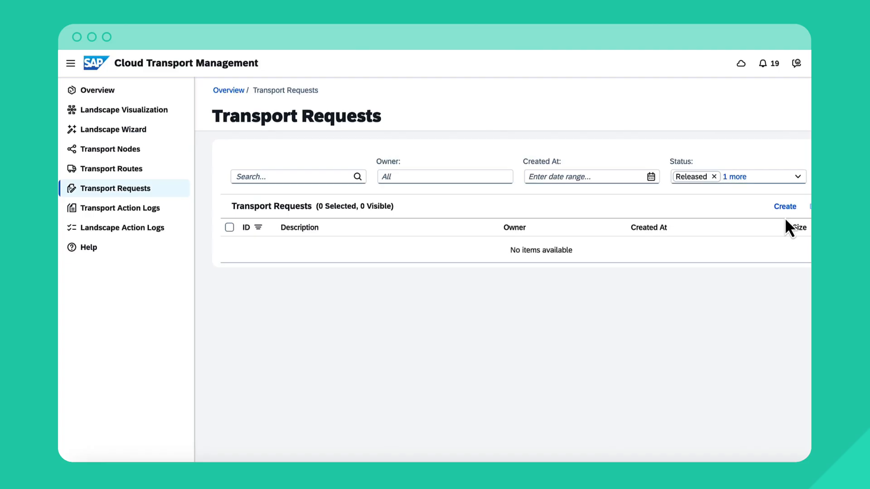
mouse_move(785, 207)
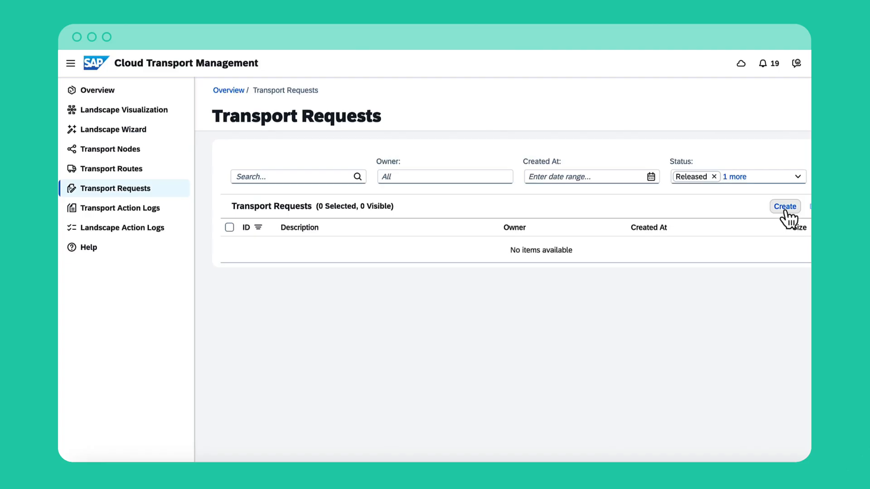
Create the Innobytes Demo Multi-Target Application transport request from source node DEV.
click(785, 206)
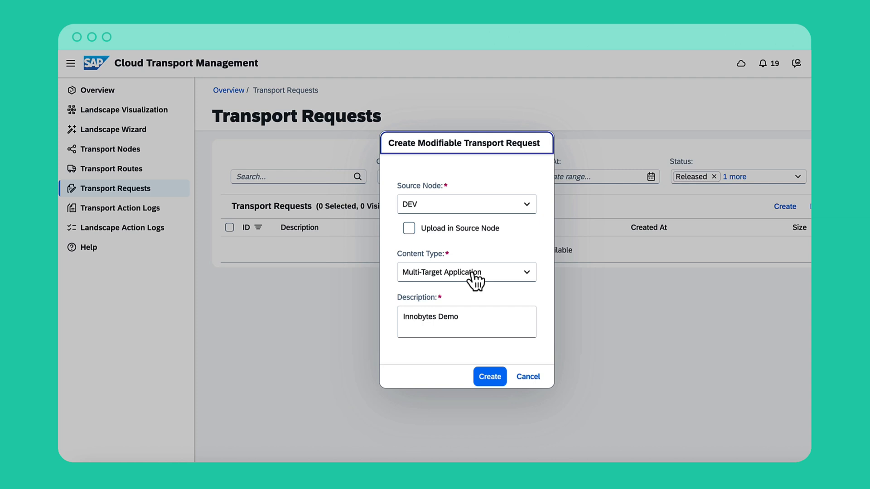
click(489, 376)
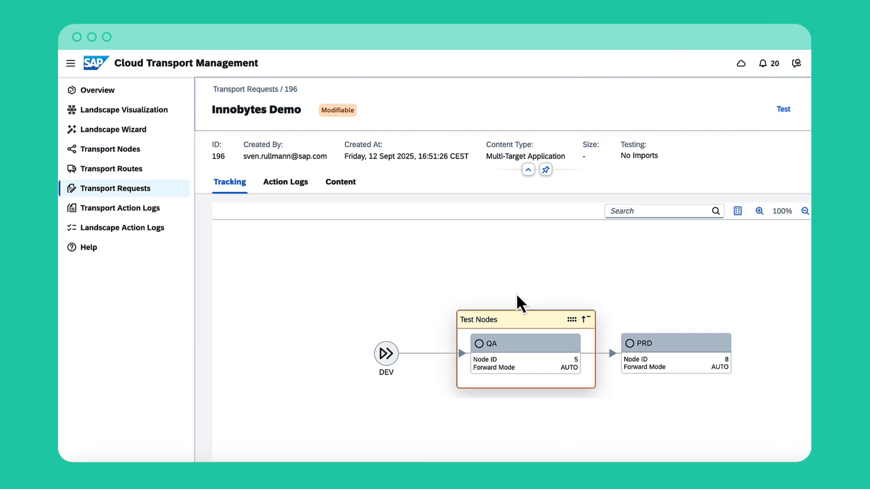
mouse_move(511, 320)
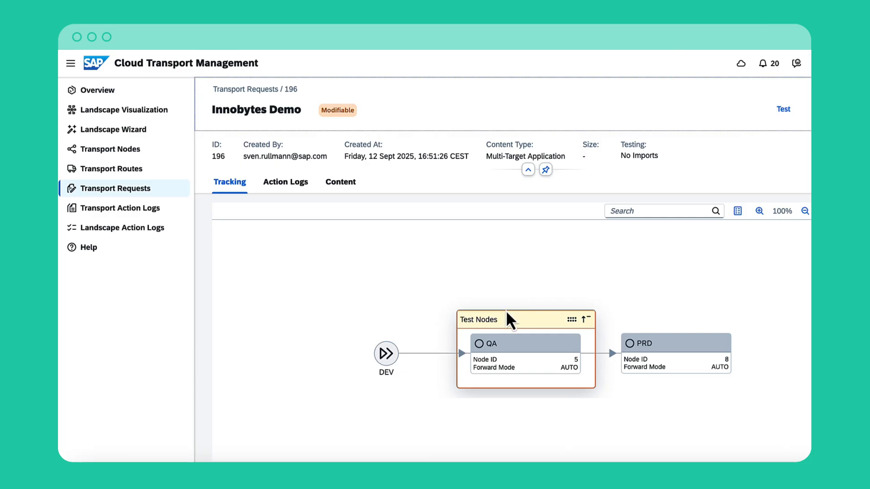
mouse_move(512, 339)
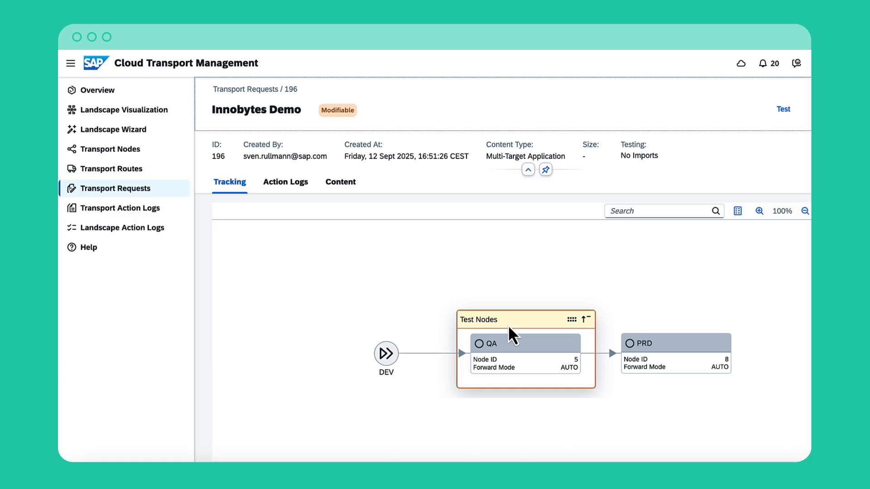
mouse_move(346, 180)
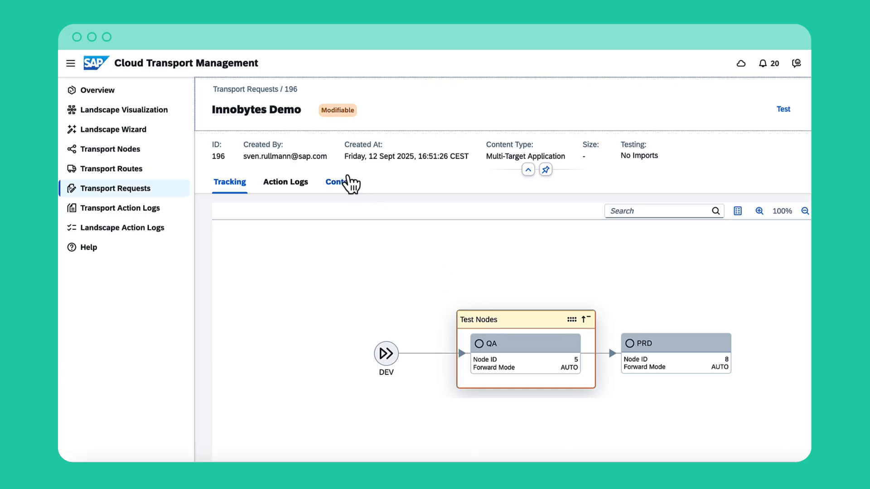
Upload the capire.bookshop_1.0.0.mtar archive into the Innobytes Demo request's content.
click(752, 214)
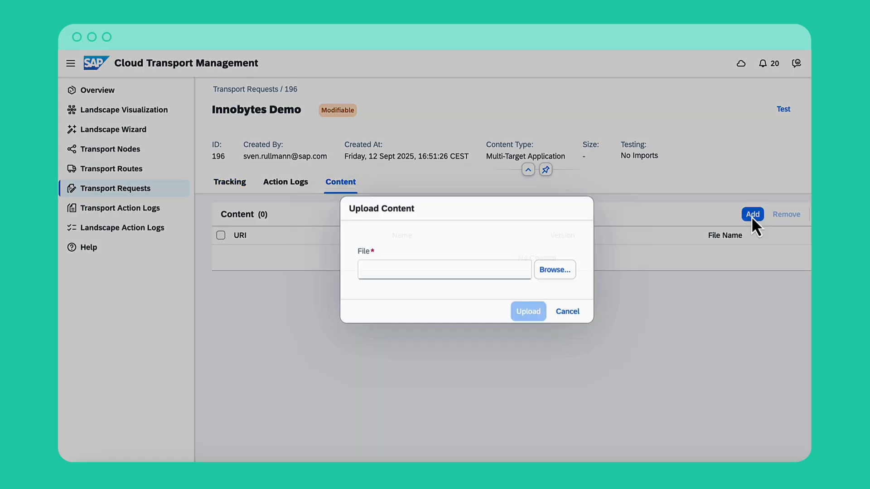
click(555, 270)
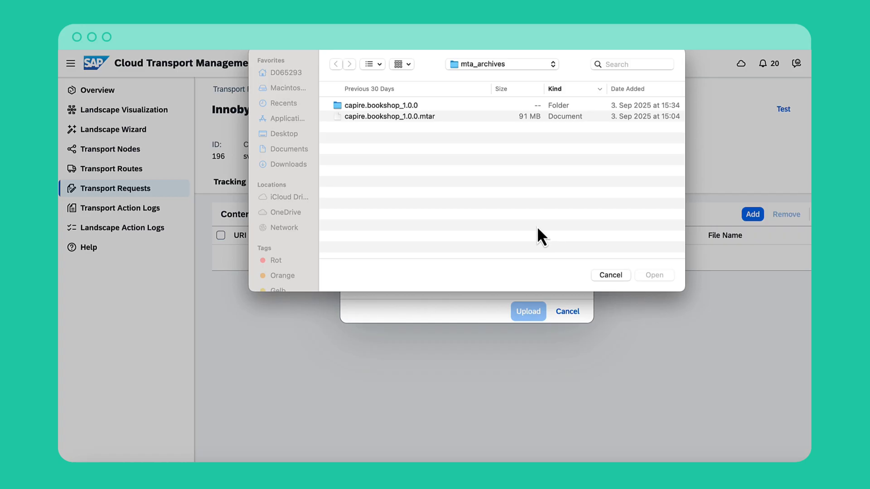
click(390, 116)
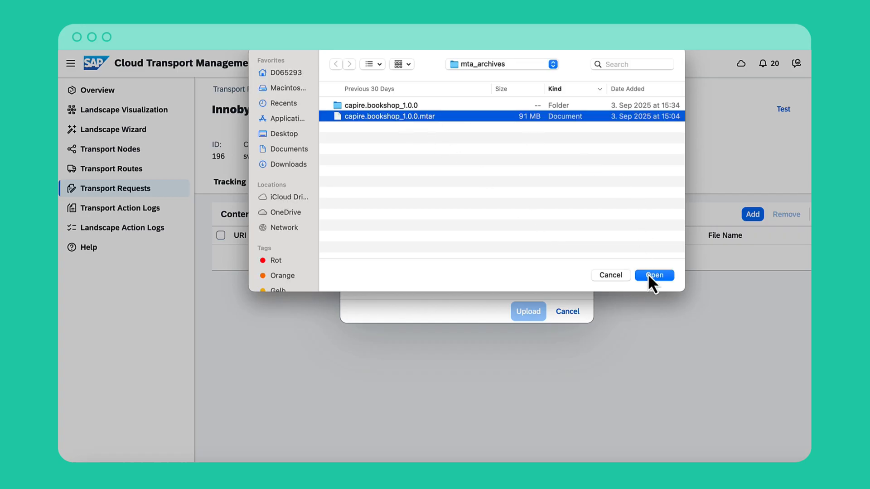
click(655, 276)
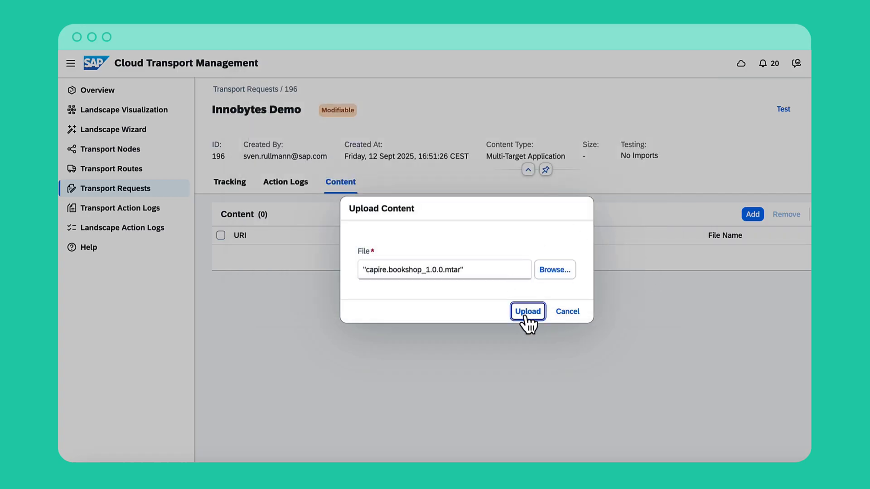
click(528, 312)
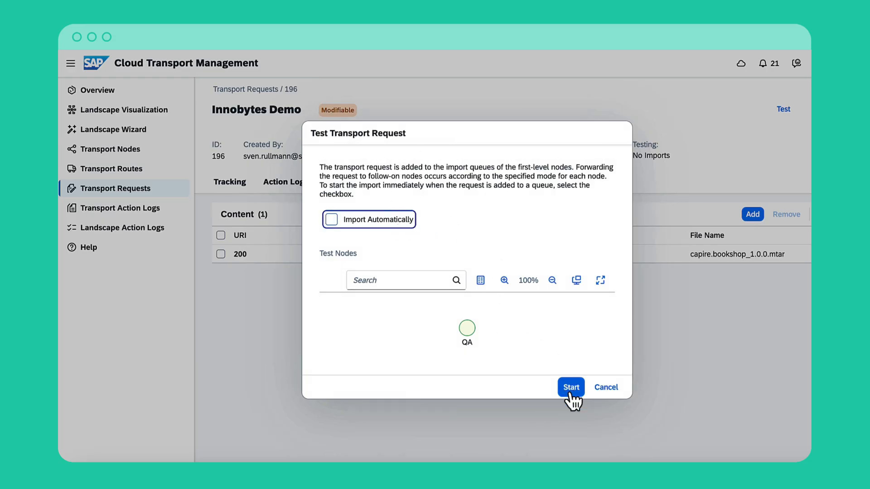
Start the test transport of the request to QA.
click(571, 388)
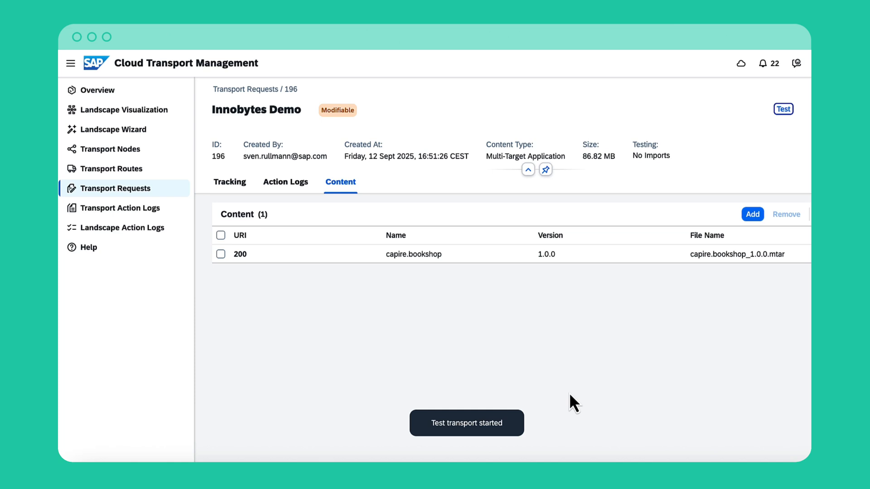
mouse_move(569, 382)
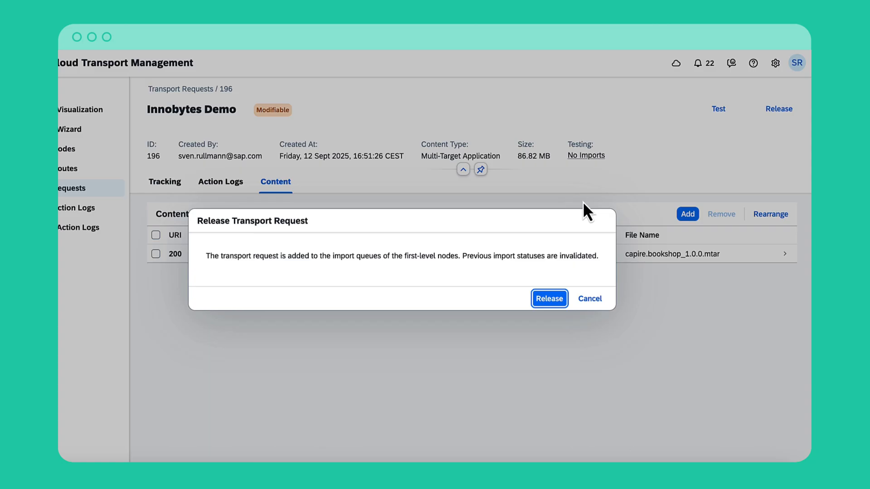
Confirm releasing Innobytes Demo into the import queues, then move on to Cloud ALM Operations.
click(549, 299)
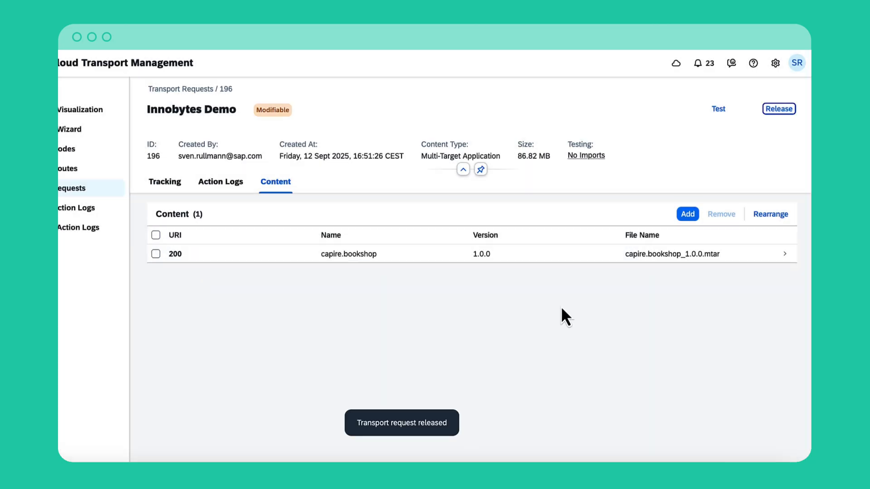
click(778, 108)
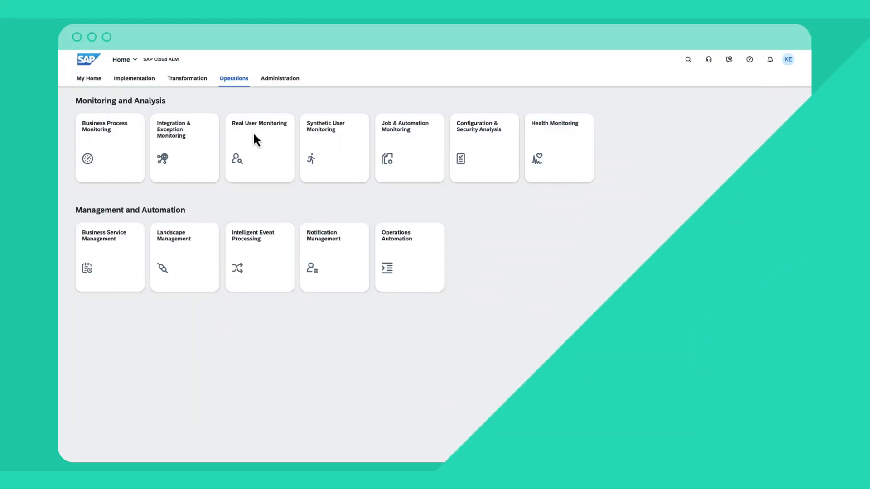
In Real User Monitoring, show the /analytics/$batch change point and list the requests behind it.
click(259, 148)
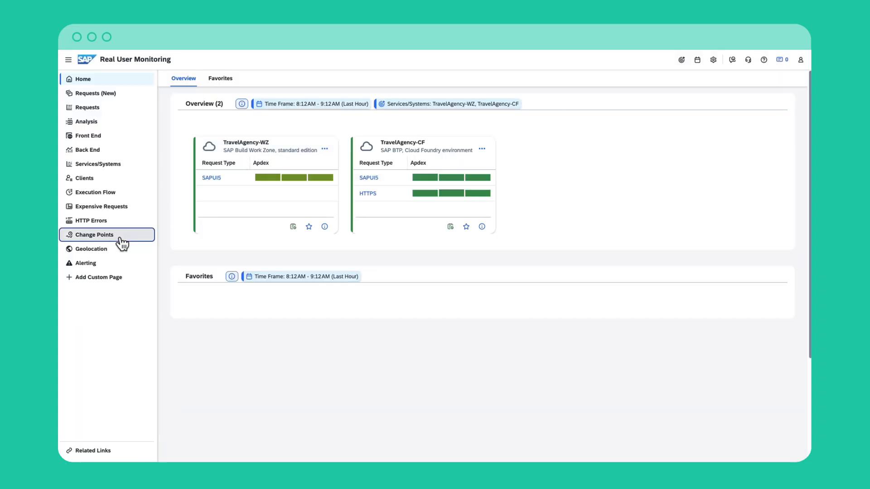
click(93, 235)
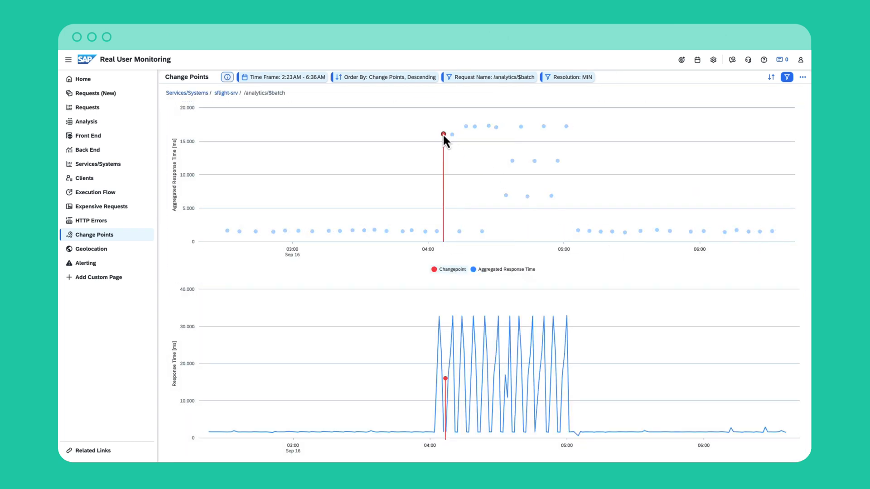
click(442, 135)
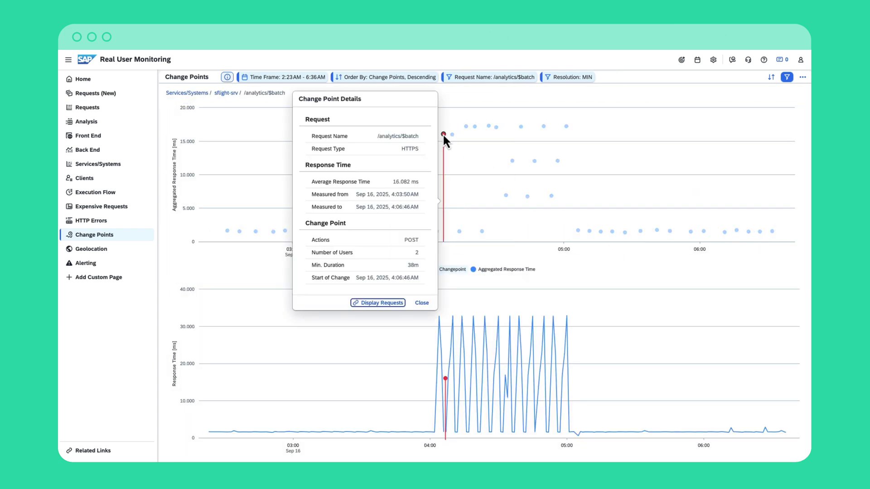
click(377, 303)
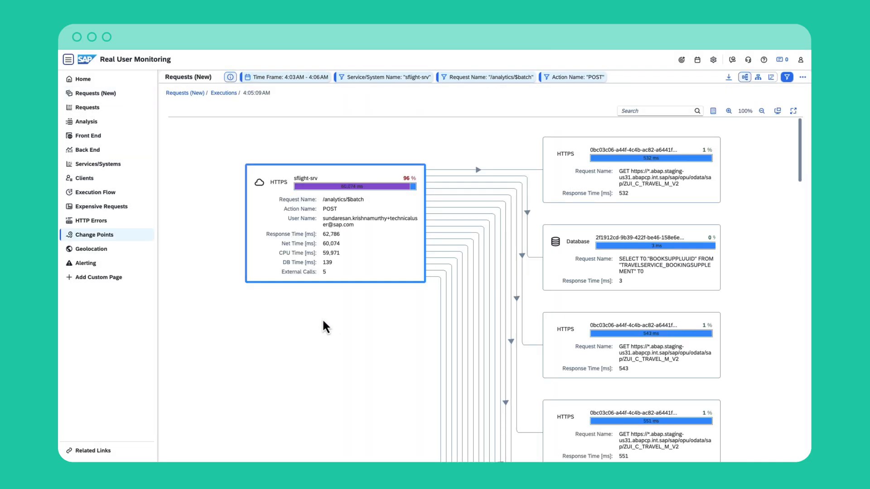
View the execution flow as a timeline, then review the RUM Change Point alert (1,875 ms to 16,082 ms).
click(770, 76)
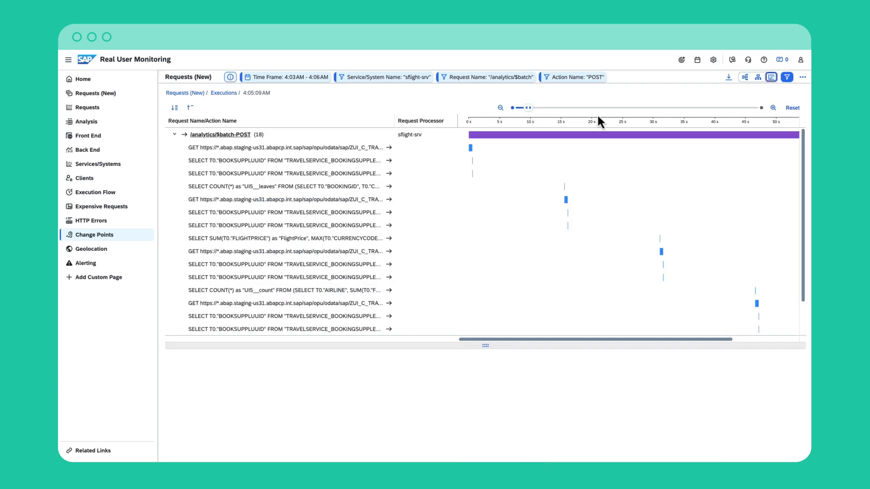
click(85, 263)
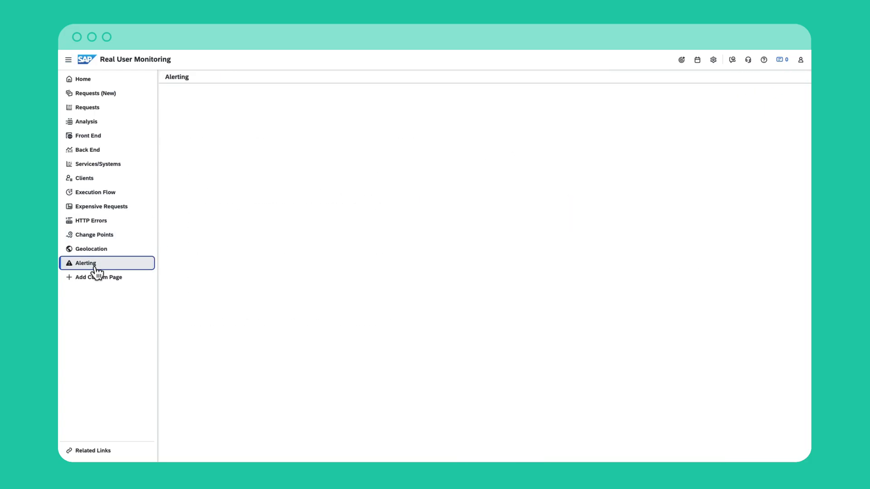
click(86, 263)
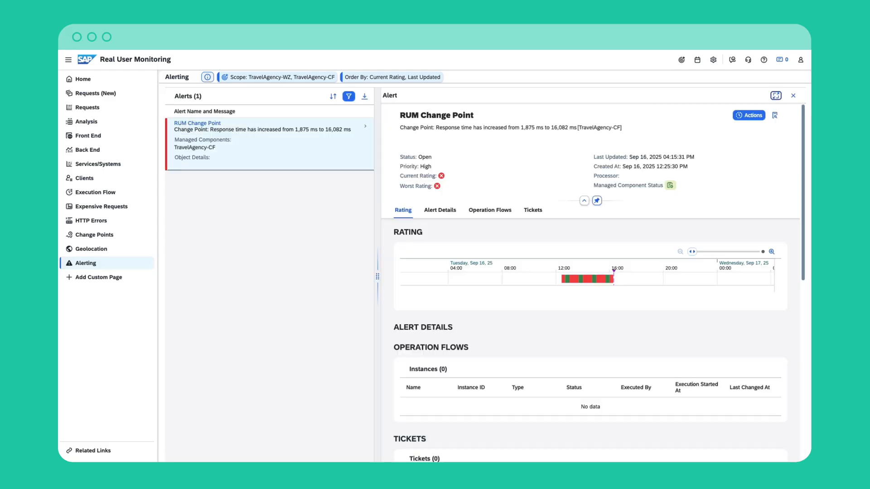